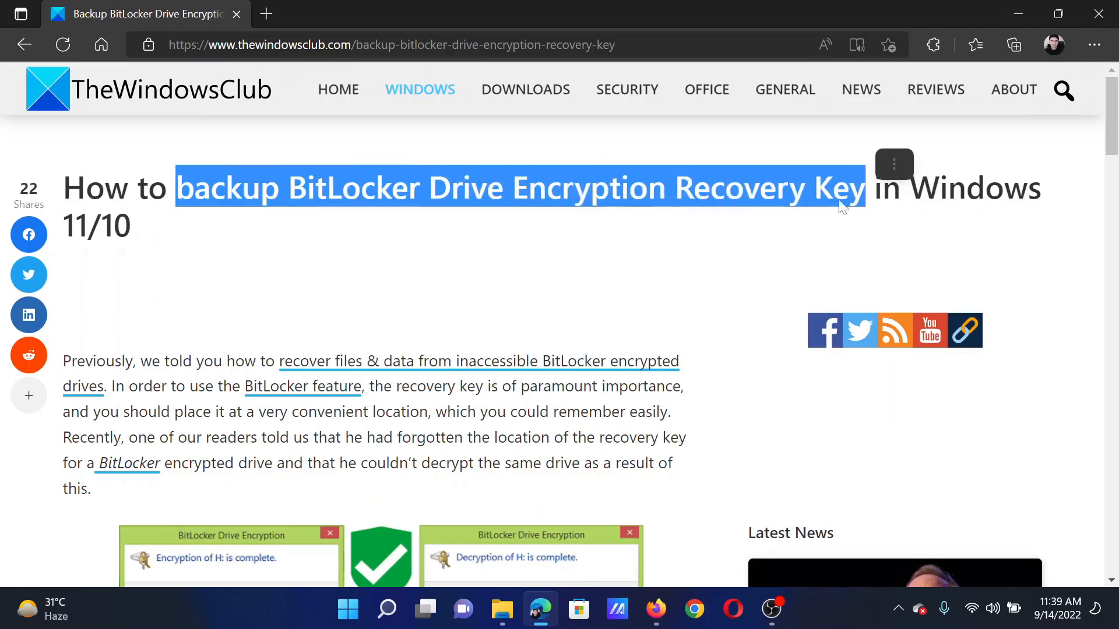
# Scroll the TheWindowsClub article down to the 'Backup BitLocker Drive Encryption Recovery Key' steps.
pyautogui.scroll(-3)
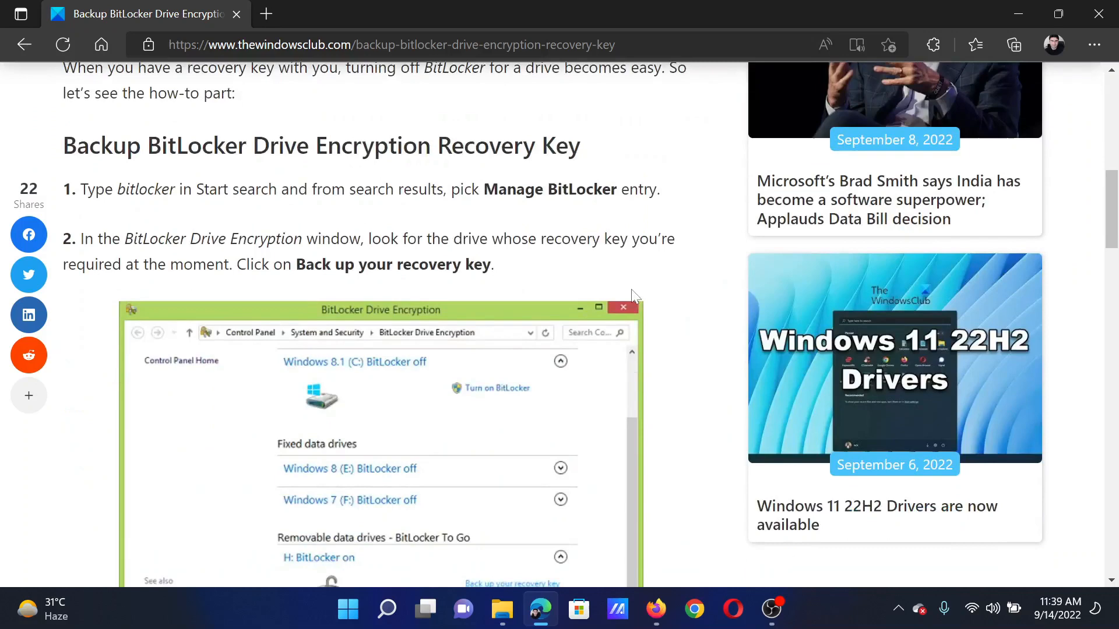
pyautogui.scroll(-3)
pyautogui.write('b')
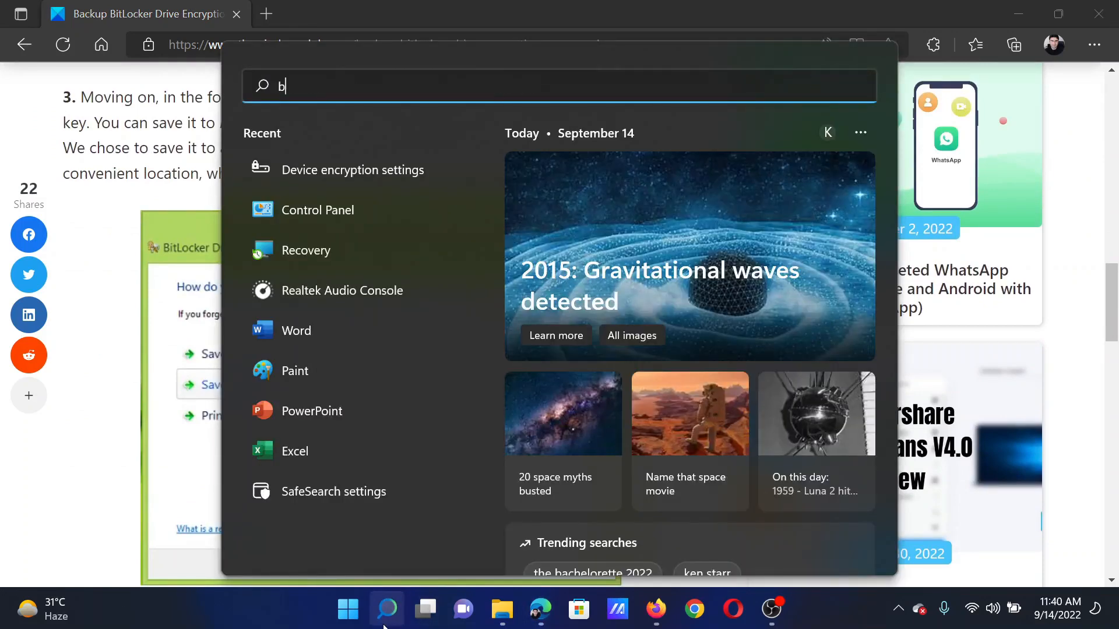
# Search Windows for 'bitlocker' and open the Device encryption settings result.
pyautogui.write('itloc')
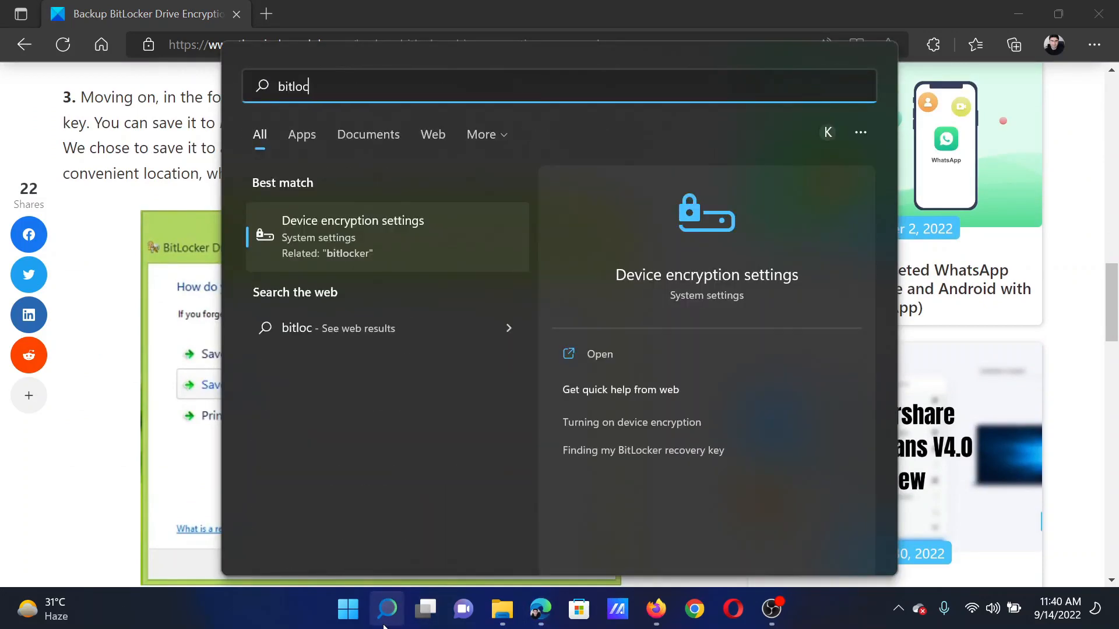
pyautogui.write('ker')
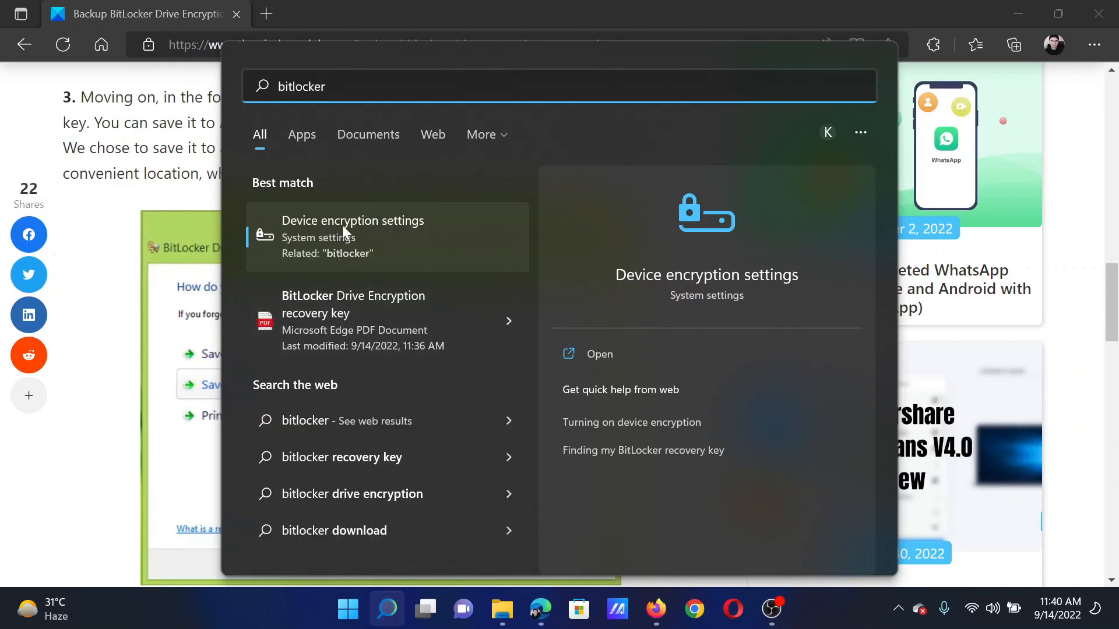
pyautogui.click(353, 236)
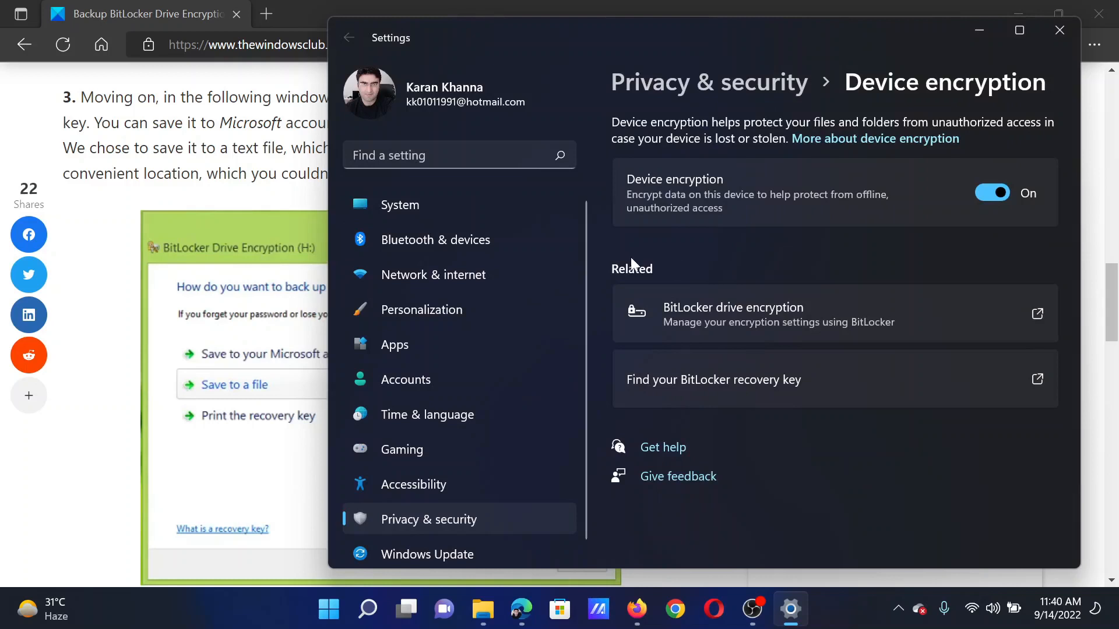
pyautogui.moveTo(690, 303)
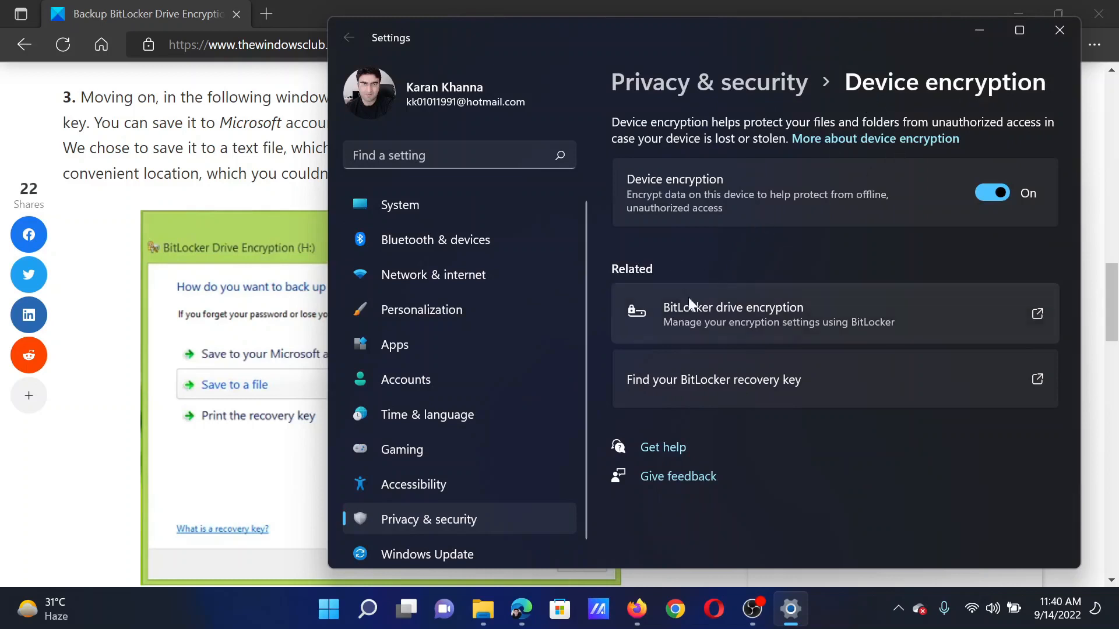
pyautogui.moveTo(697, 322)
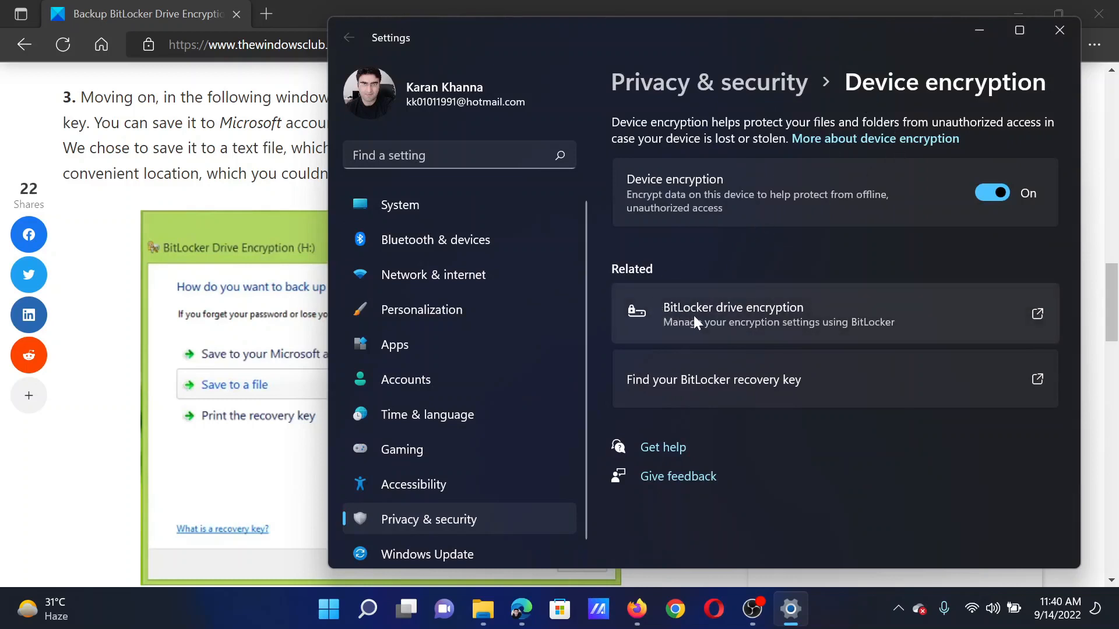
pyautogui.moveTo(699, 320)
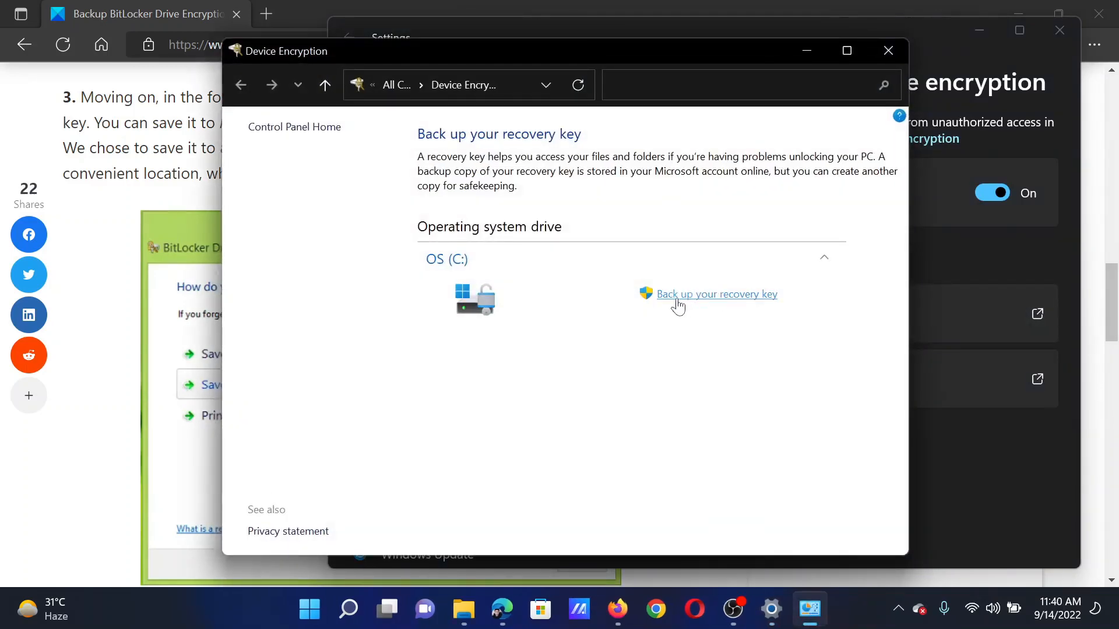
pyautogui.moveTo(747, 306)
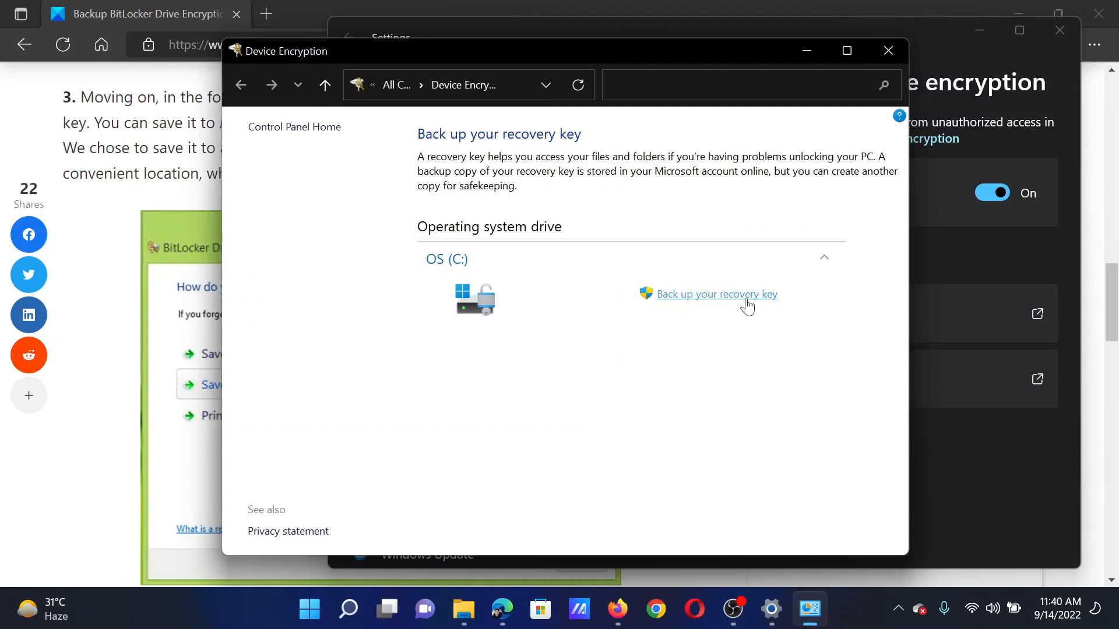
# Start backing up the recovery key for the OS (C:) drive.
pyautogui.click(715, 294)
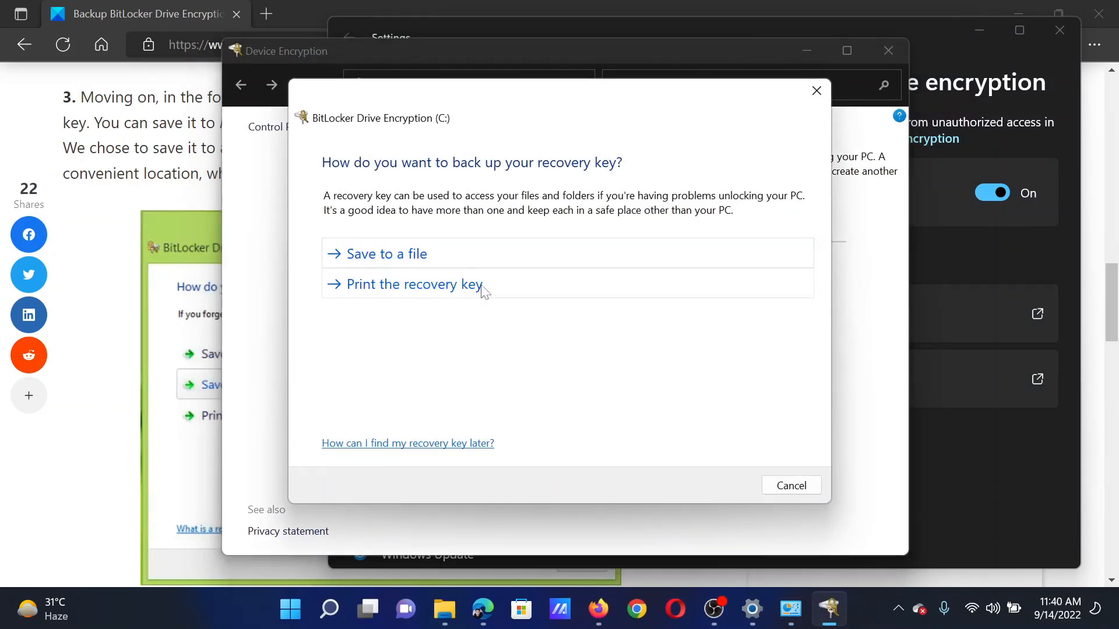
pyautogui.moveTo(429, 258)
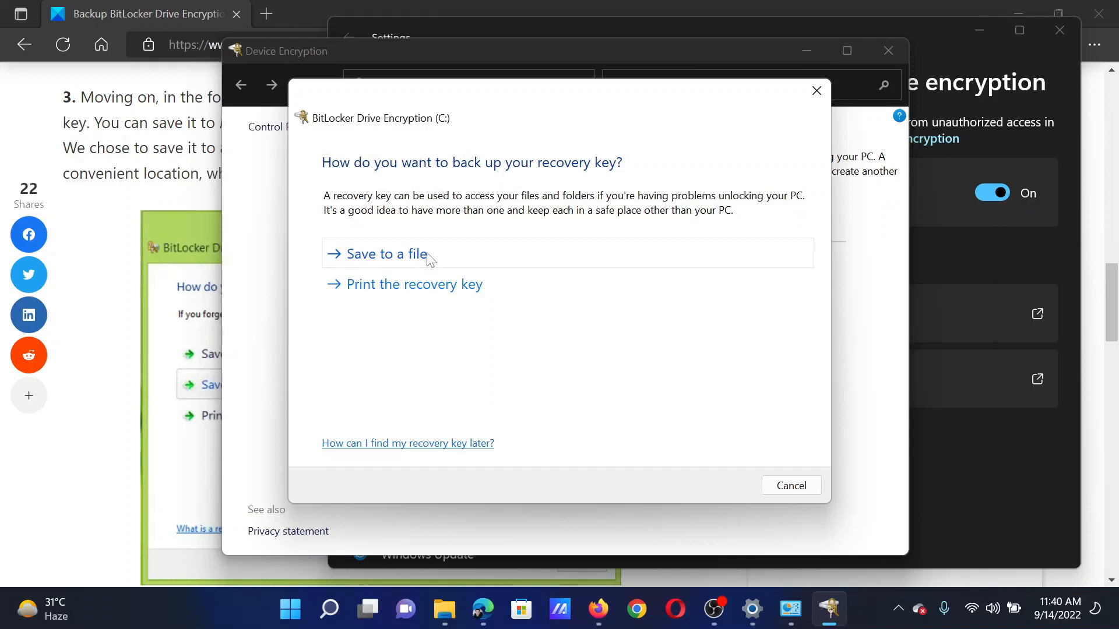
pyautogui.moveTo(414, 284)
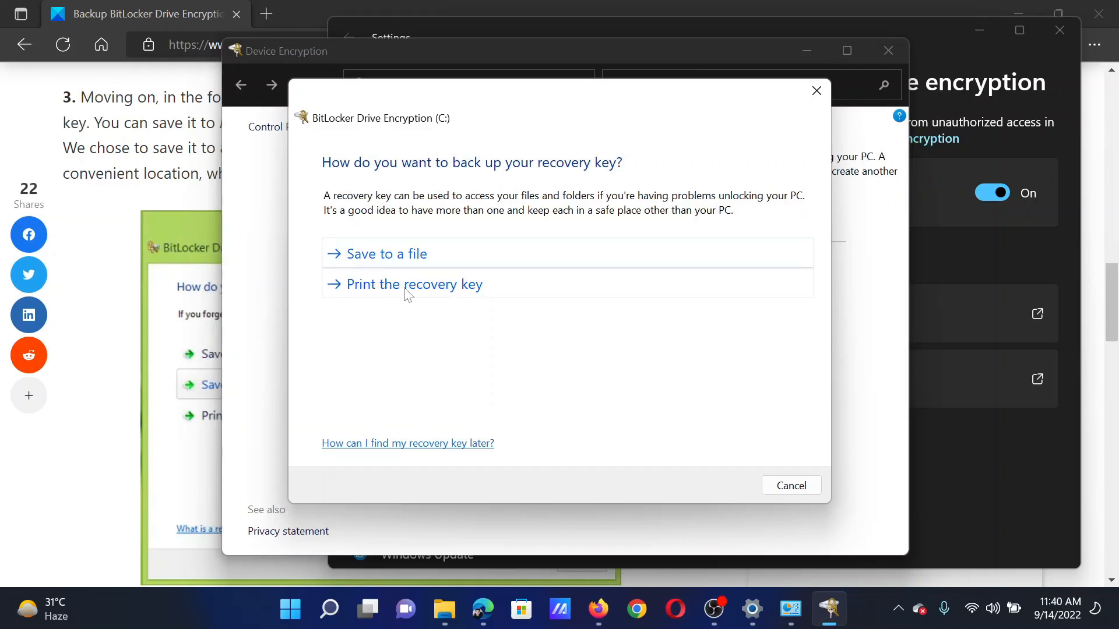
# Choose 'Print the recovery key' as the backup method.
pyautogui.click(413, 284)
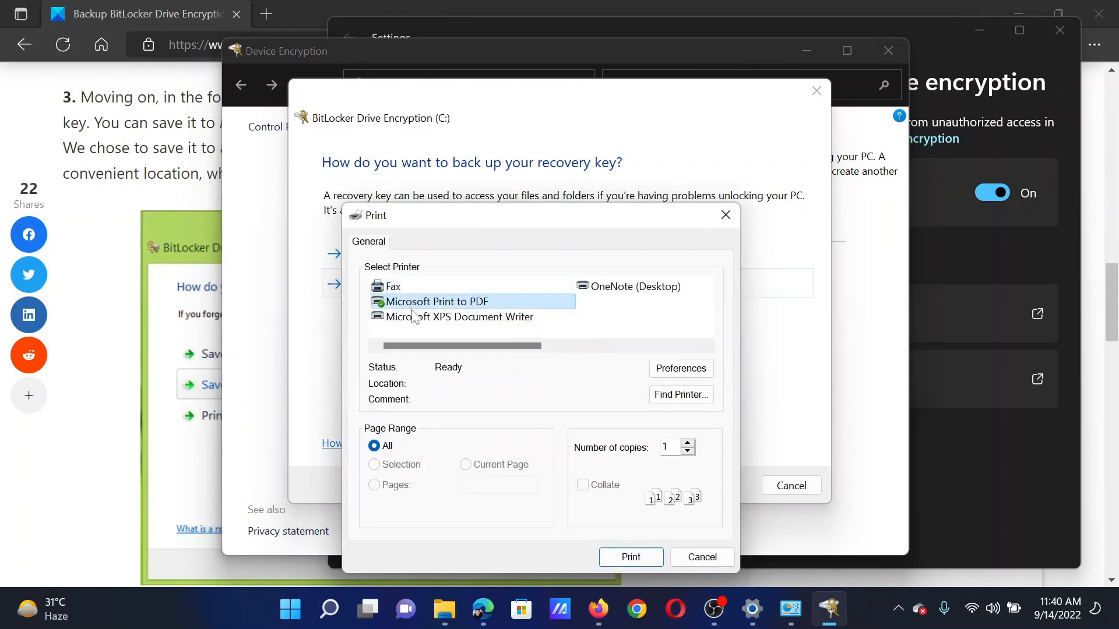
pyautogui.moveTo(546, 322)
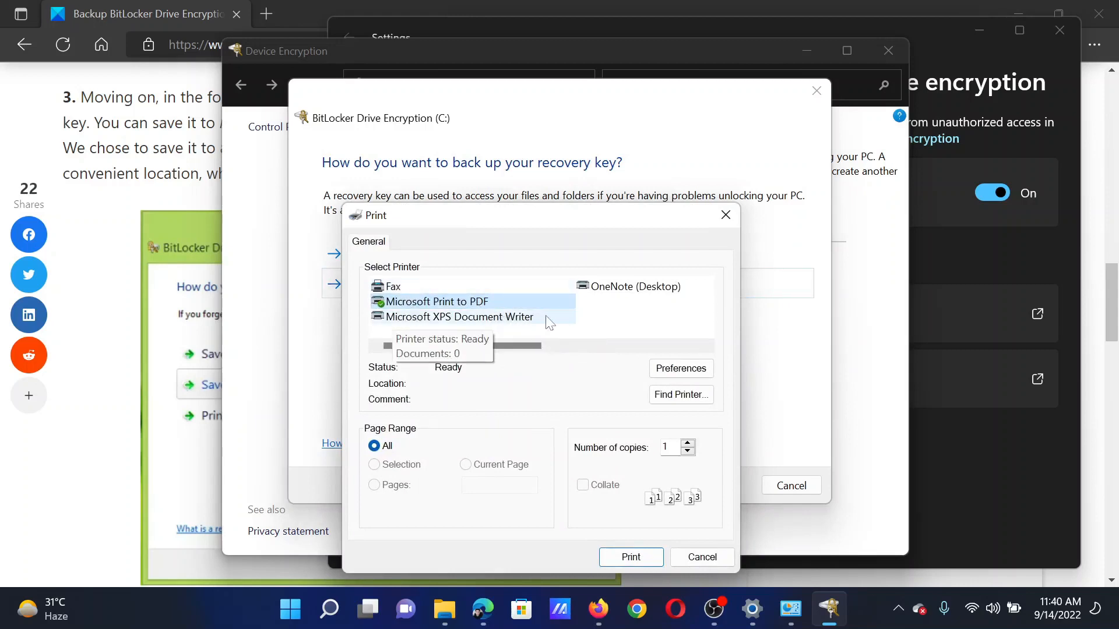
pyautogui.moveTo(422, 324)
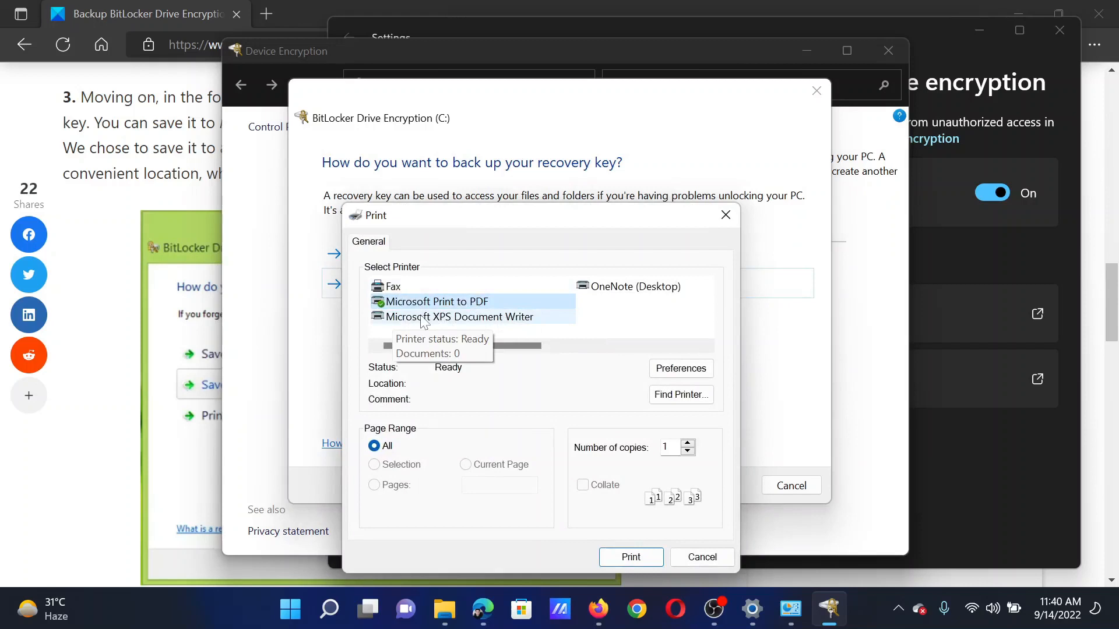
pyautogui.moveTo(438, 305)
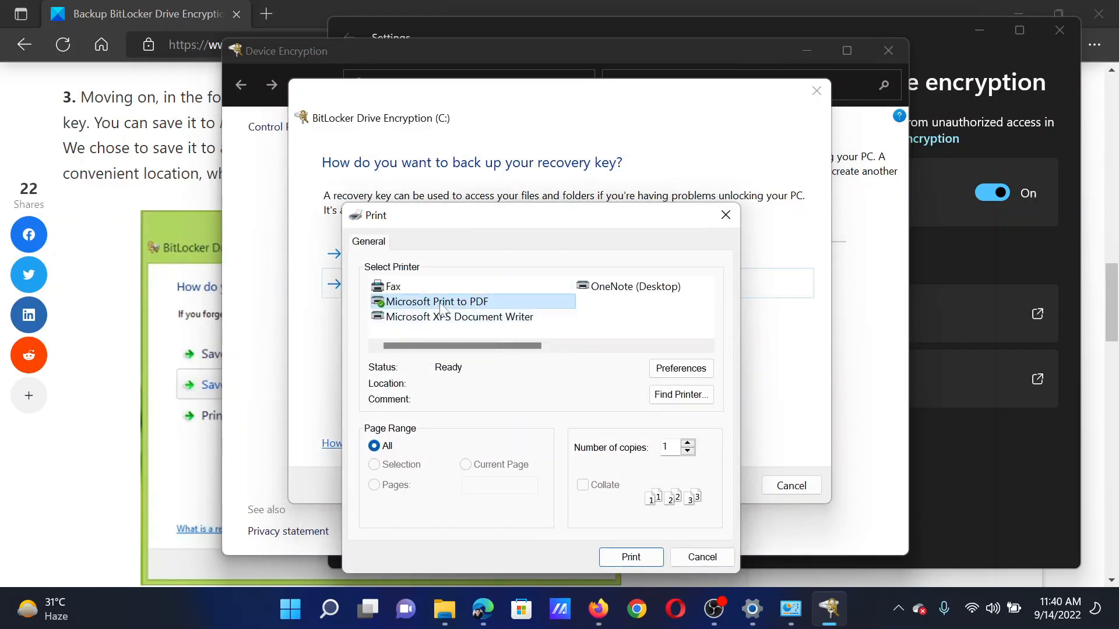
pyautogui.moveTo(439, 301)
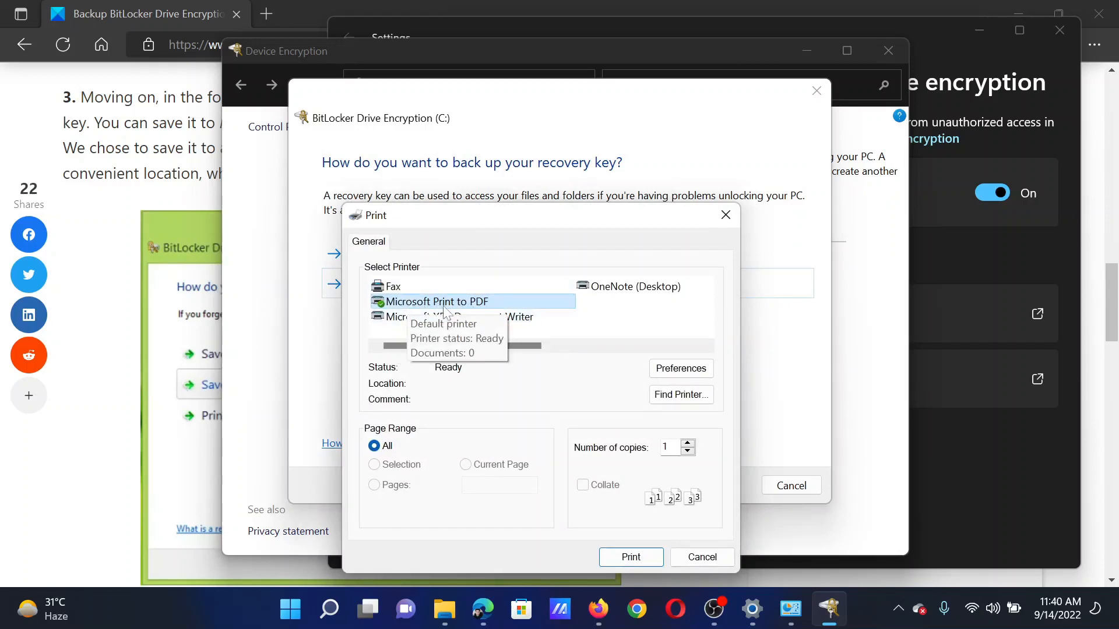
pyautogui.moveTo(630, 557)
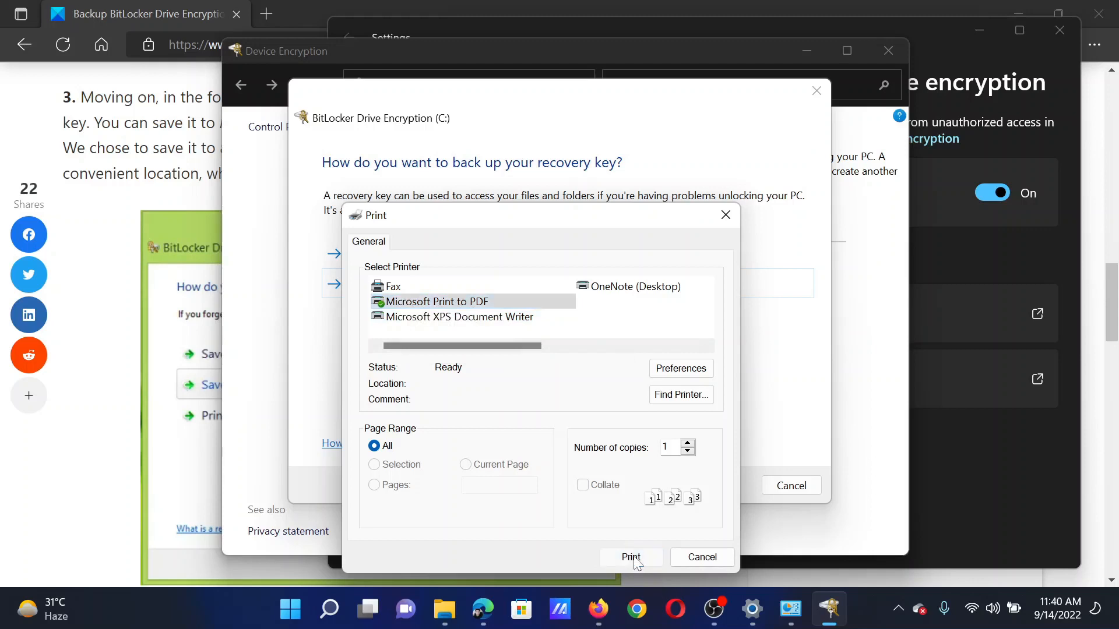
# Print the recovery key to the Microsoft Print to PDF printer.
pyautogui.click(631, 557)
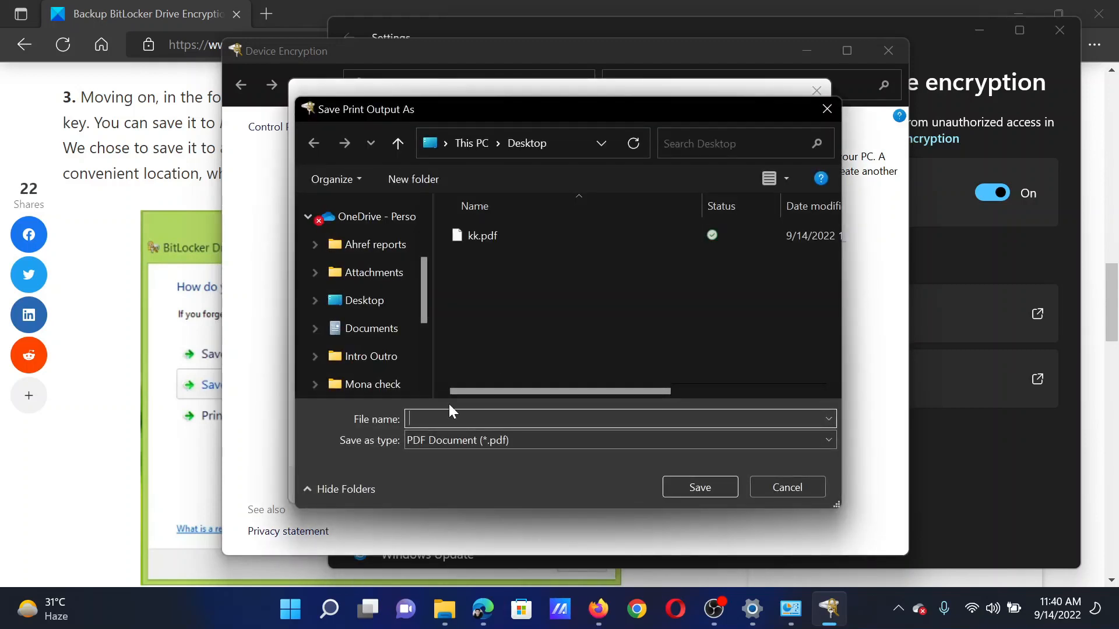
# Save the output as 'Bitlocker key' PDF on the desktop and open it in Edge.
pyautogui.write('Bitlocker key')
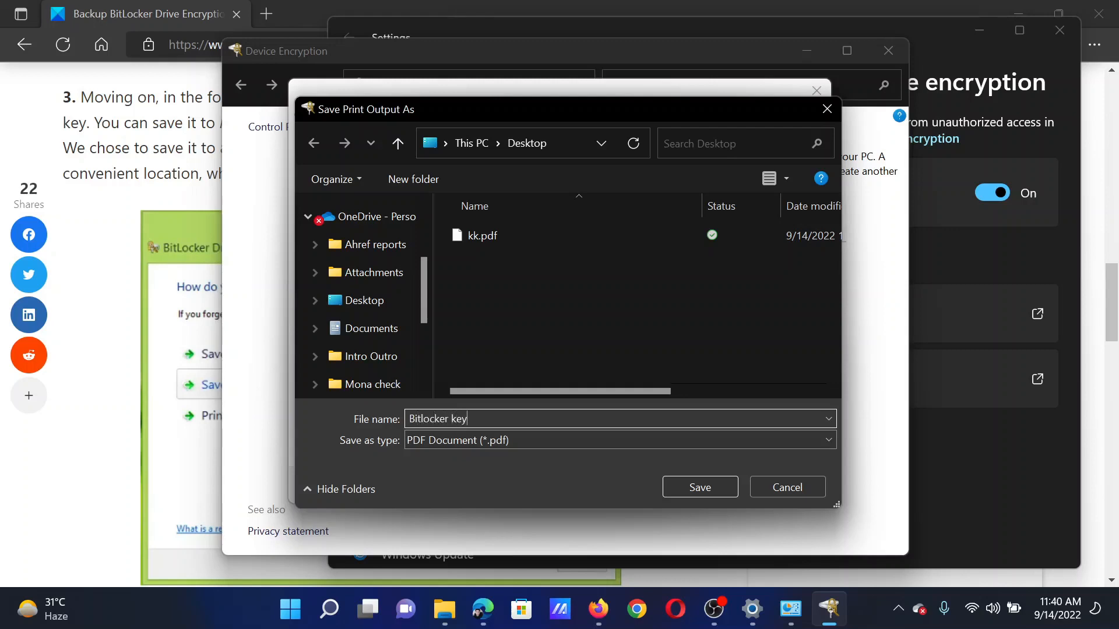
pyautogui.moveTo(525, 331)
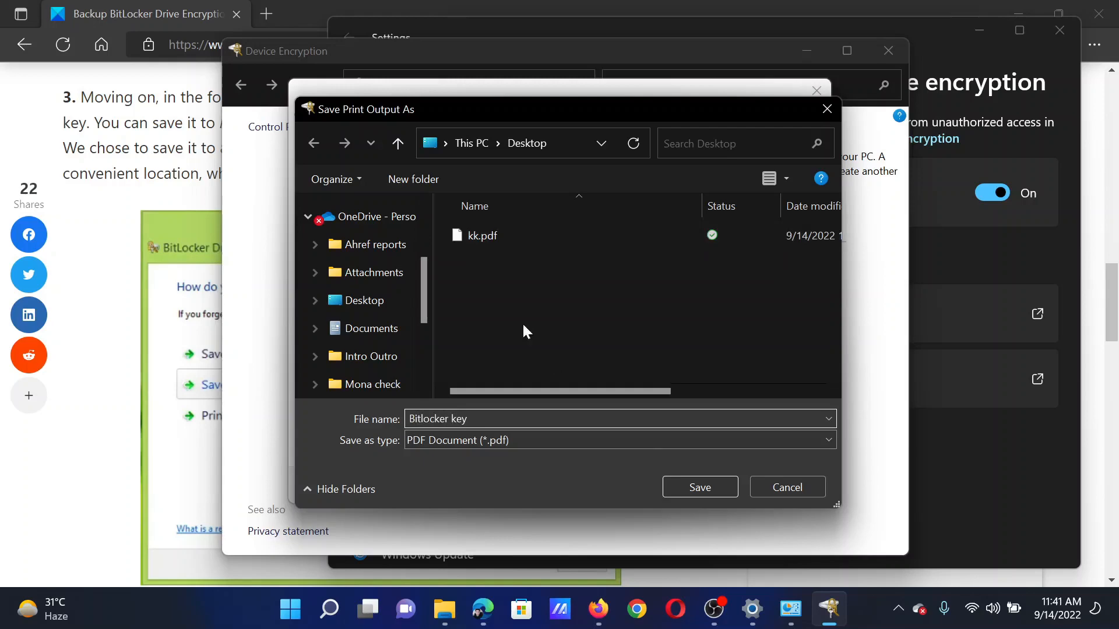
pyautogui.click(698, 487)
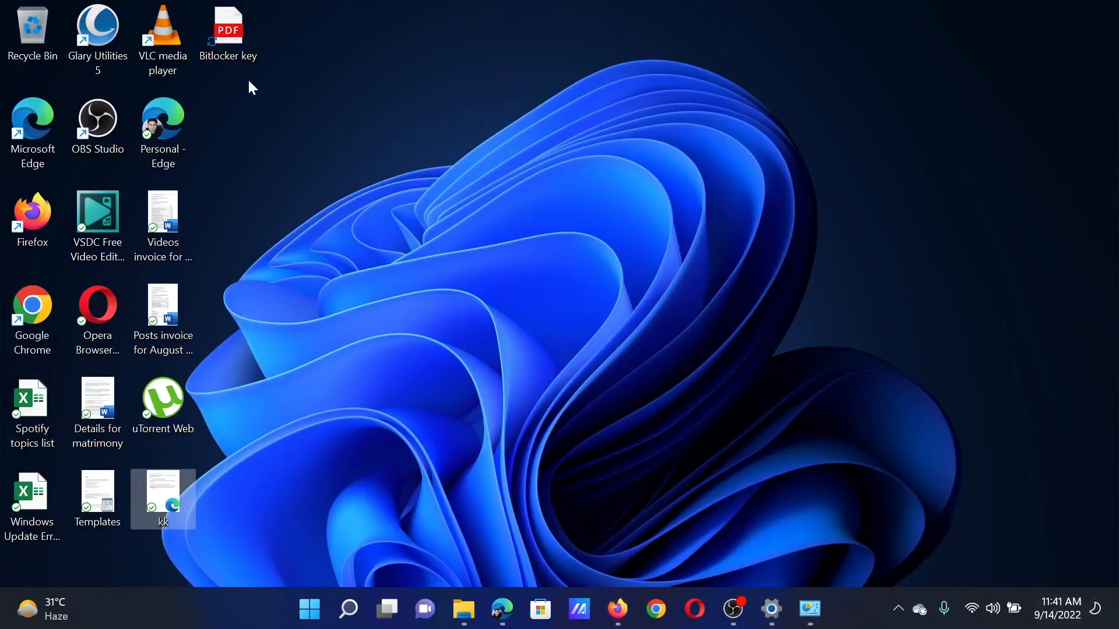
pyautogui.doubleClick(228, 27)
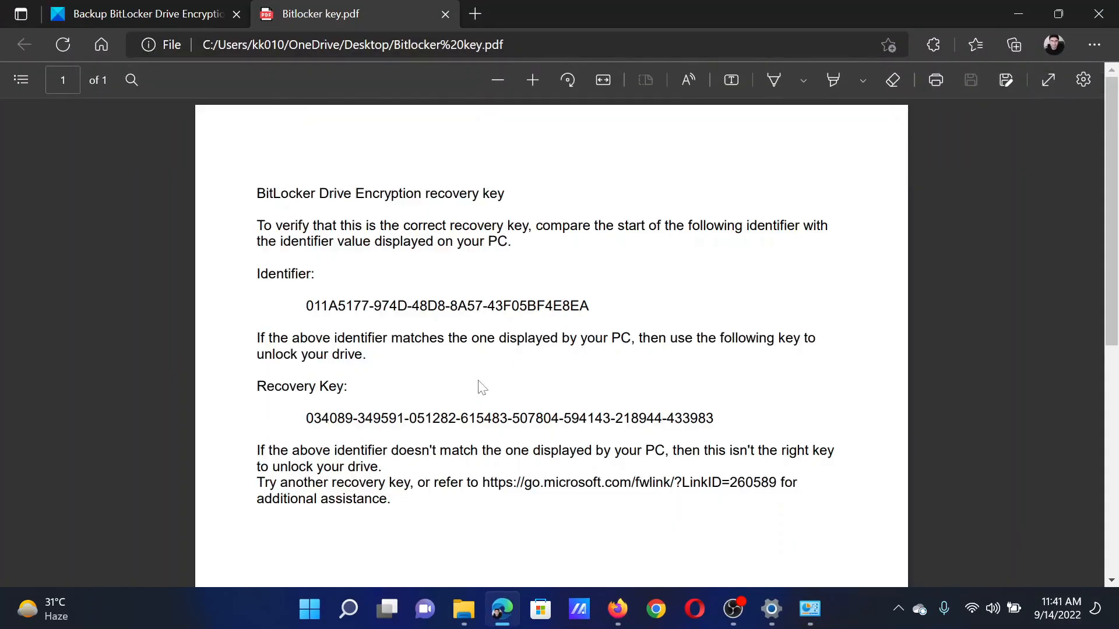
# Switch back to the TheWindowsClub article tab and scroll to the top of the page.
pyautogui.click(128, 13)
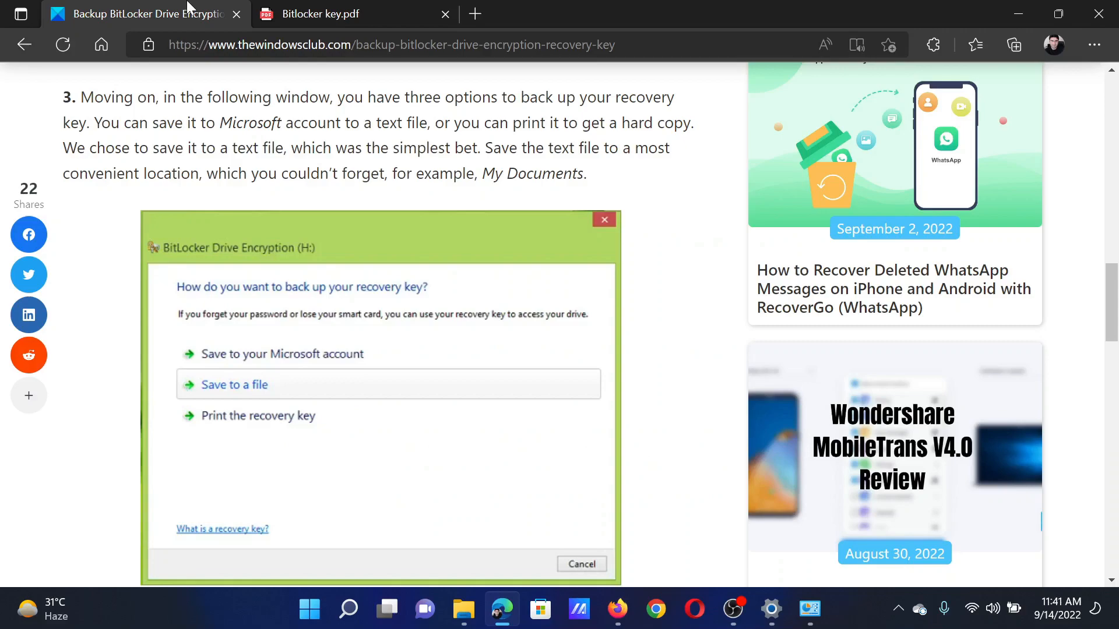
pyautogui.scroll(3)
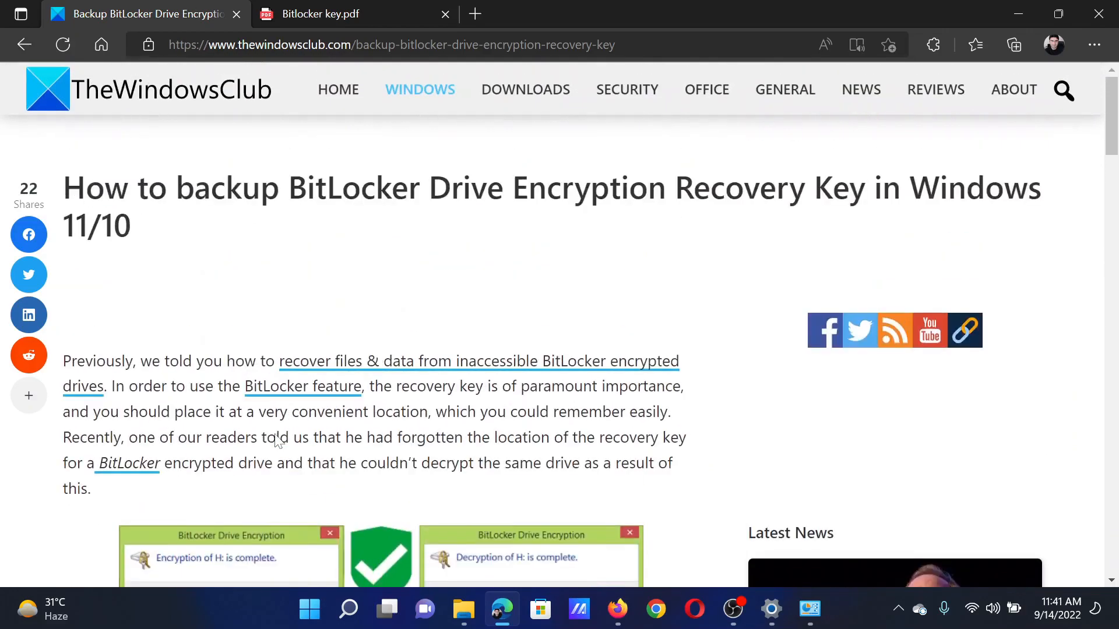
pyautogui.moveTo(277, 441)
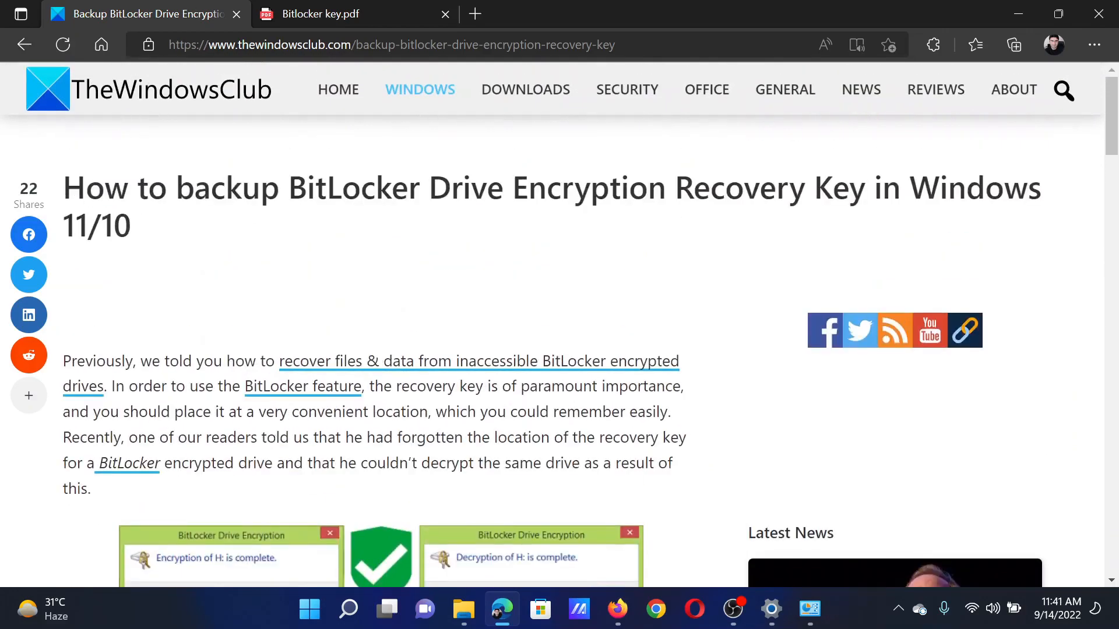